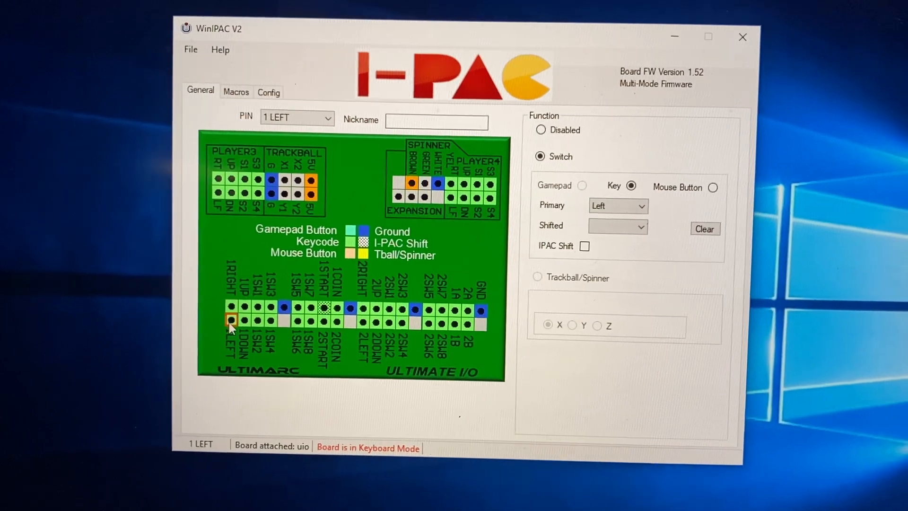
Check the player 1 UP, DOWN, SW 1, SW 3 and START pins: Up, Down, L Ctrl, Space, and 1 with shift.
{"action": "left_click", "coordinate": [246, 303]}
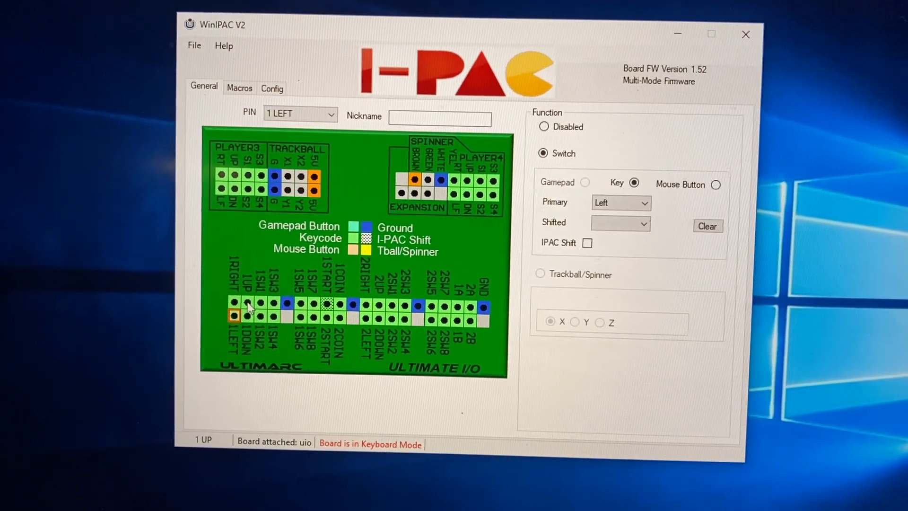
{"action": "left_click", "coordinate": [236, 303]}
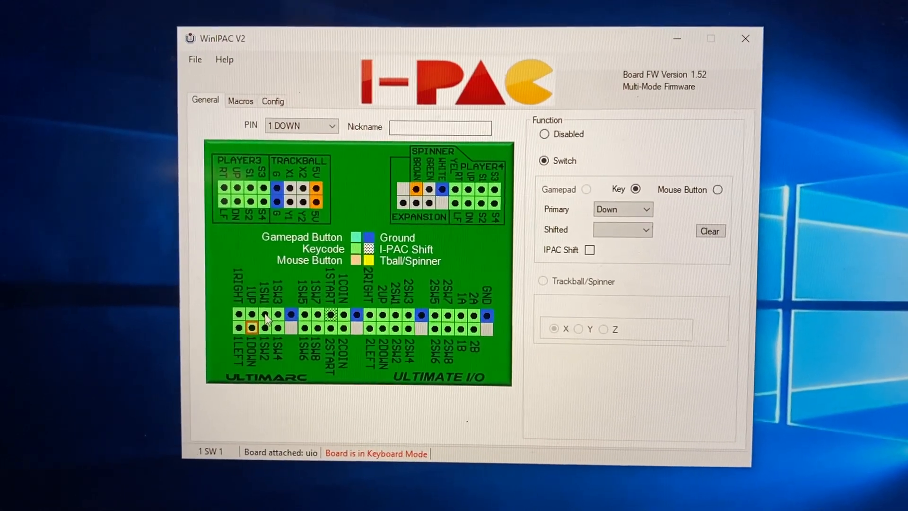
{"action": "left_click", "coordinate": [264, 316]}
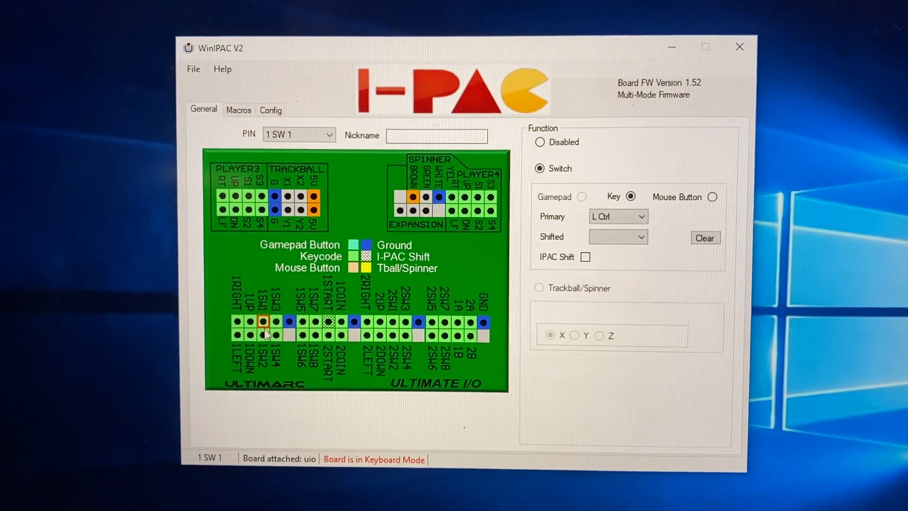
{"action": "left_click", "coordinate": [281, 324]}
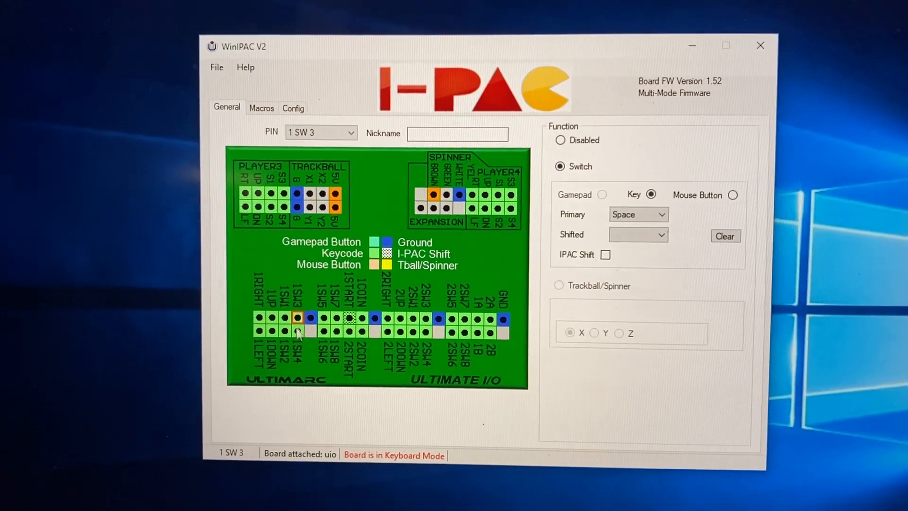
{"action": "left_click", "coordinate": [297, 317]}
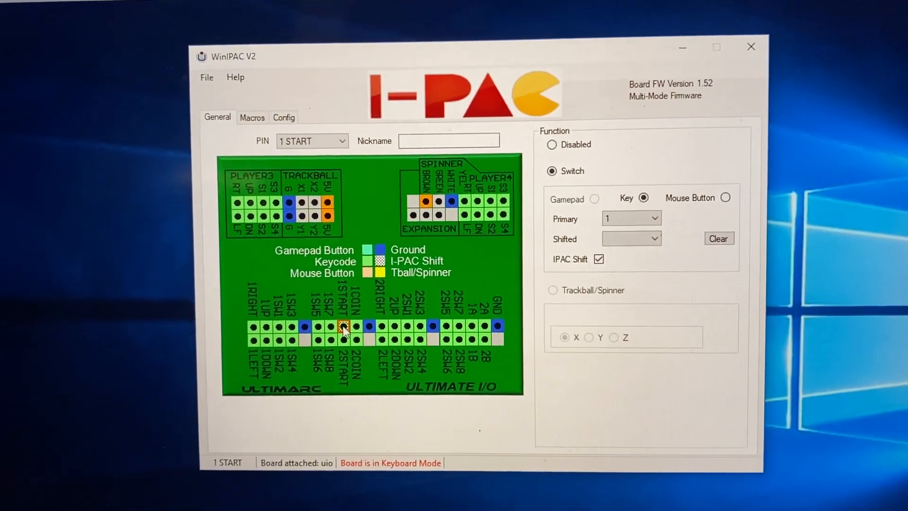
Show the 2 START pin's mapping, key 2 with I-PAC shift unchecked.
{"action": "left_click", "coordinate": [342, 339]}
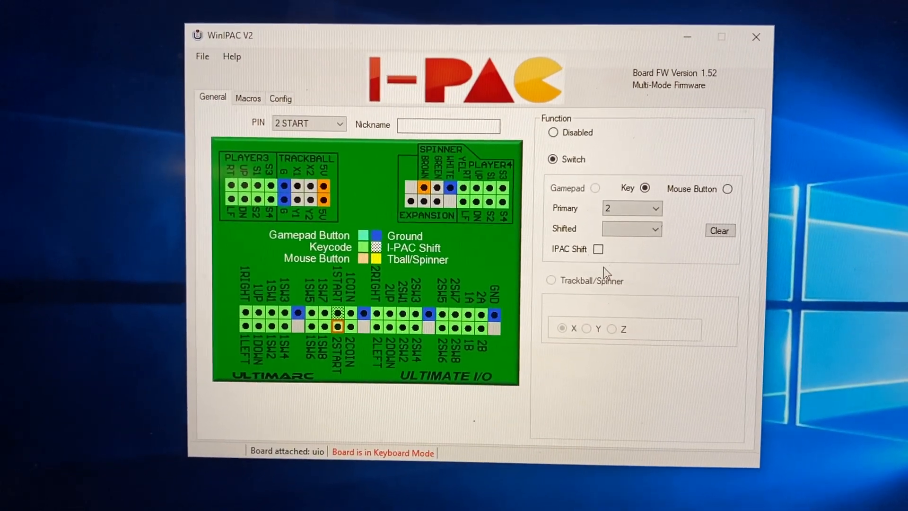
Browse the Shifted key list for the 2 START pin.
{"action": "left_click", "coordinate": [657, 228]}
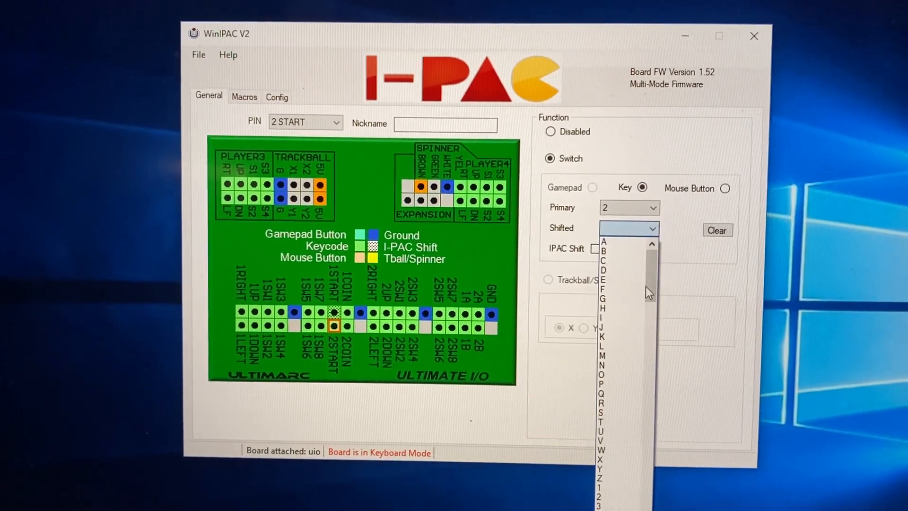
{"action": "scroll", "scroll_direction": "down", "scroll_amount": 3}
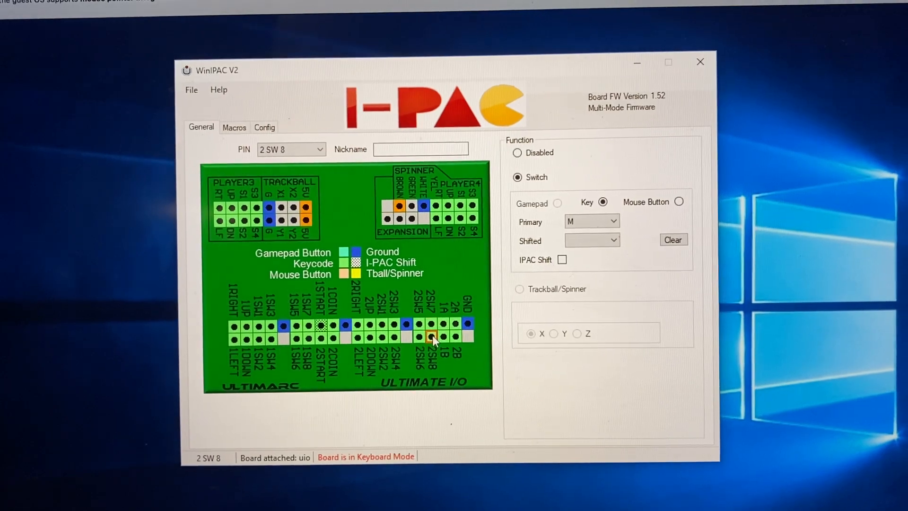
Show pin 1A's mapping and confirm it sends the 3 key.
{"action": "left_click", "coordinate": [431, 338]}
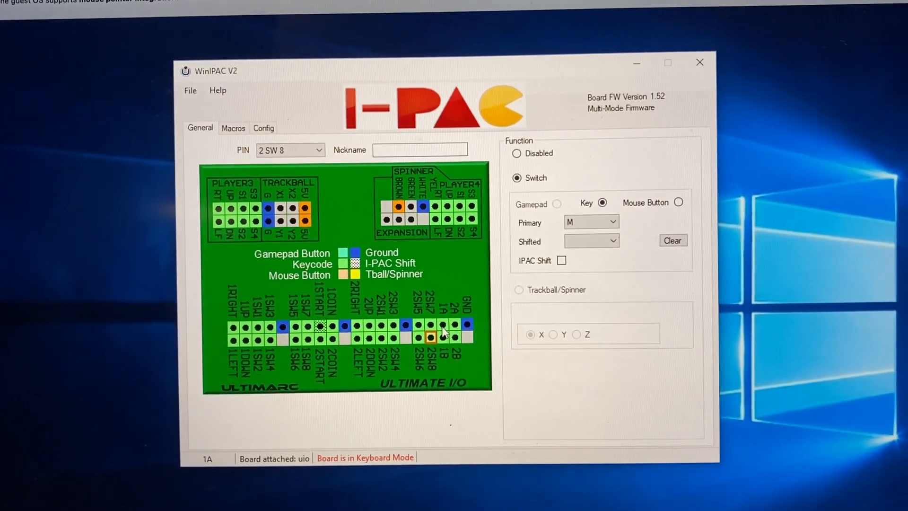
{"action": "left_click", "coordinate": [431, 337]}
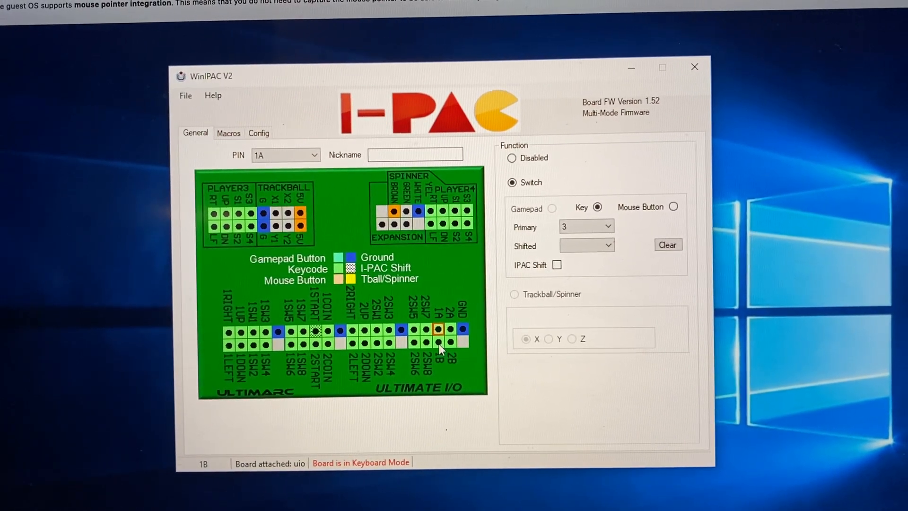
{"action": "left_click", "coordinate": [438, 339]}
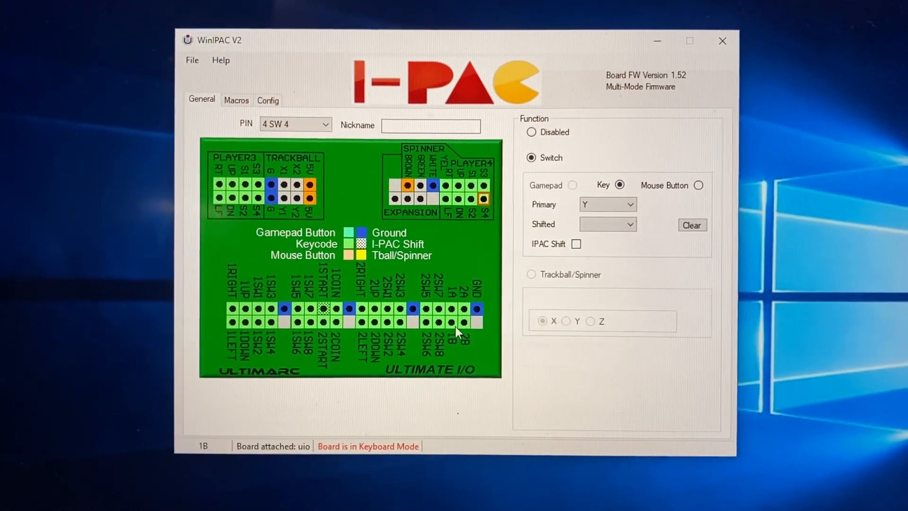
Show pin 2B's mapping, which sends the Equal key without I-PAC shift.
{"action": "left_click", "coordinate": [463, 322]}
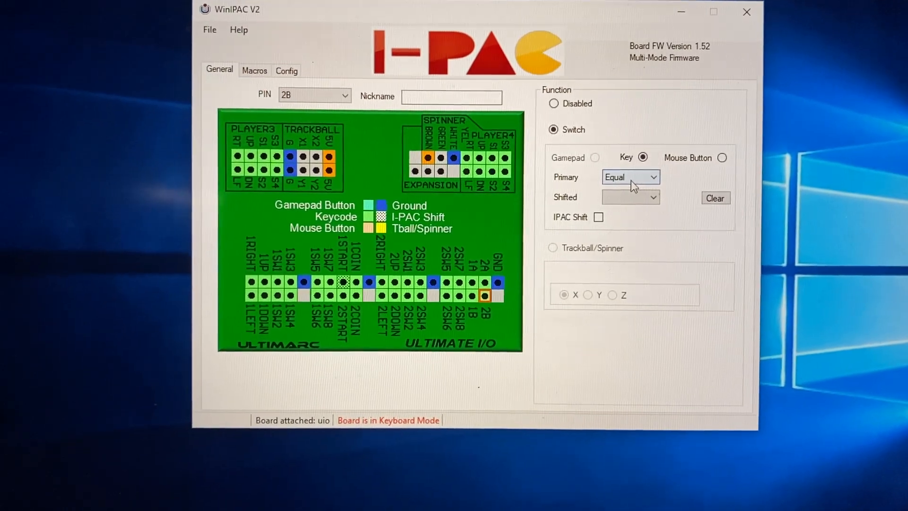
Browse pin 2B's Primary key list down through letters, function keys, modifiers and Macro 1–30.
{"action": "left_click", "coordinate": [650, 177]}
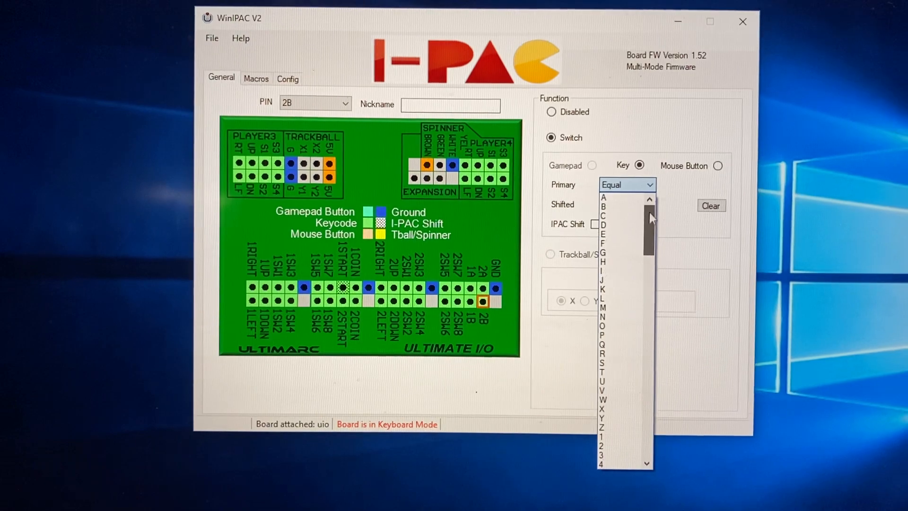
{"action": "scroll", "scroll_direction": "down", "scroll_amount": 3}
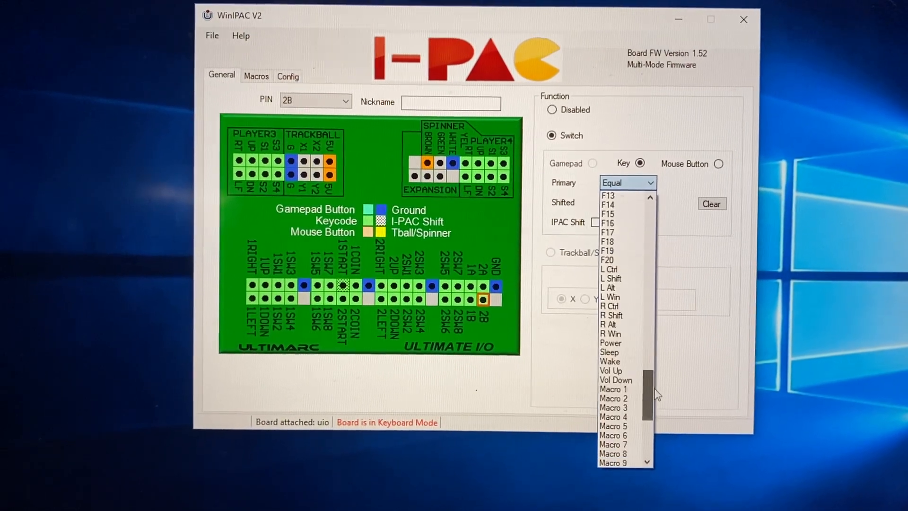
{"action": "scroll", "scroll_direction": "down", "scroll_amount": 3}
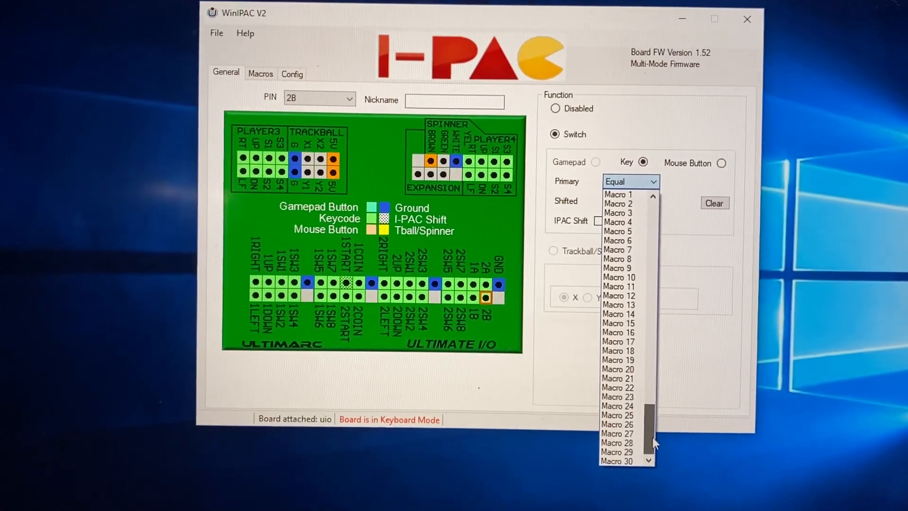